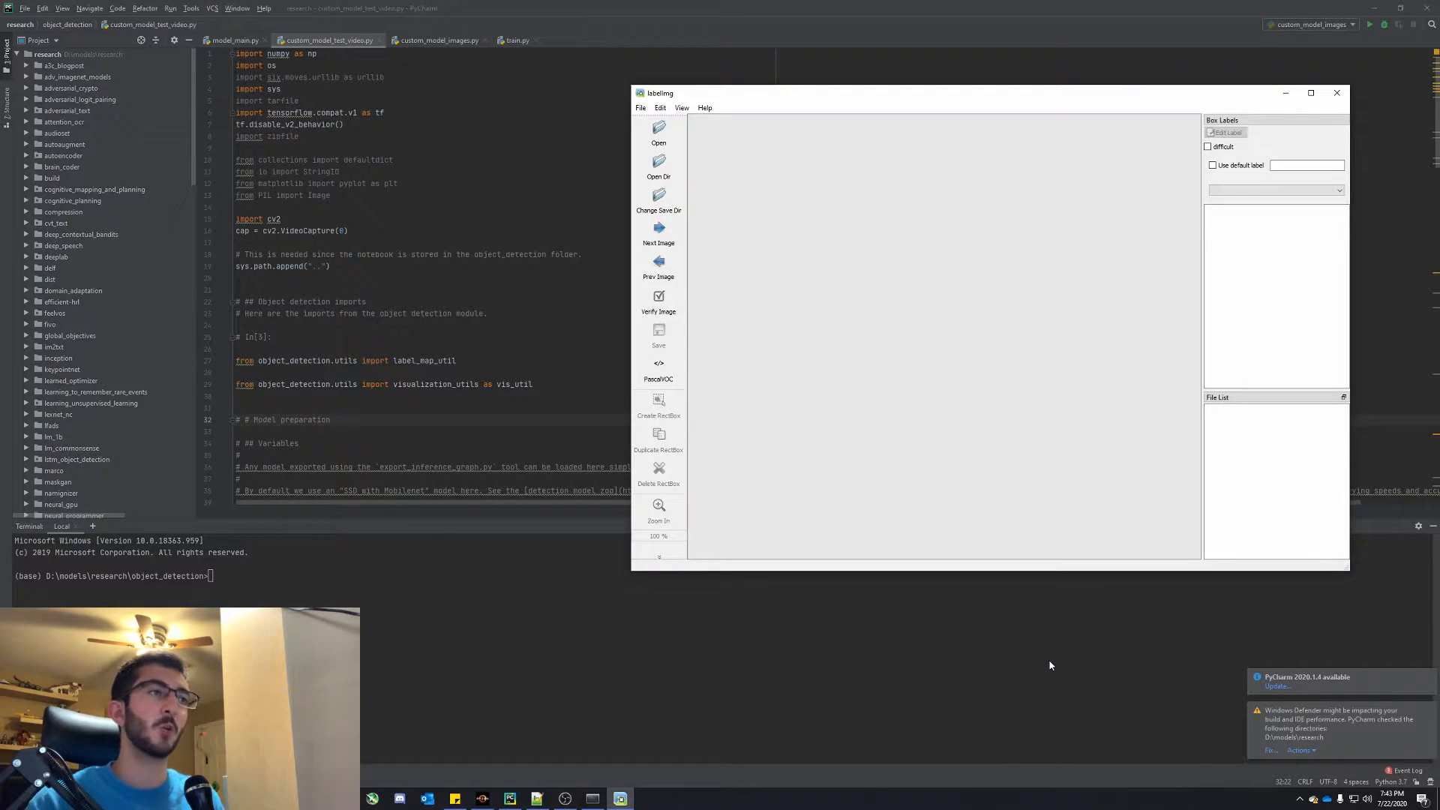
{"action": "mouse_move", "coordinate": [742, 283]}
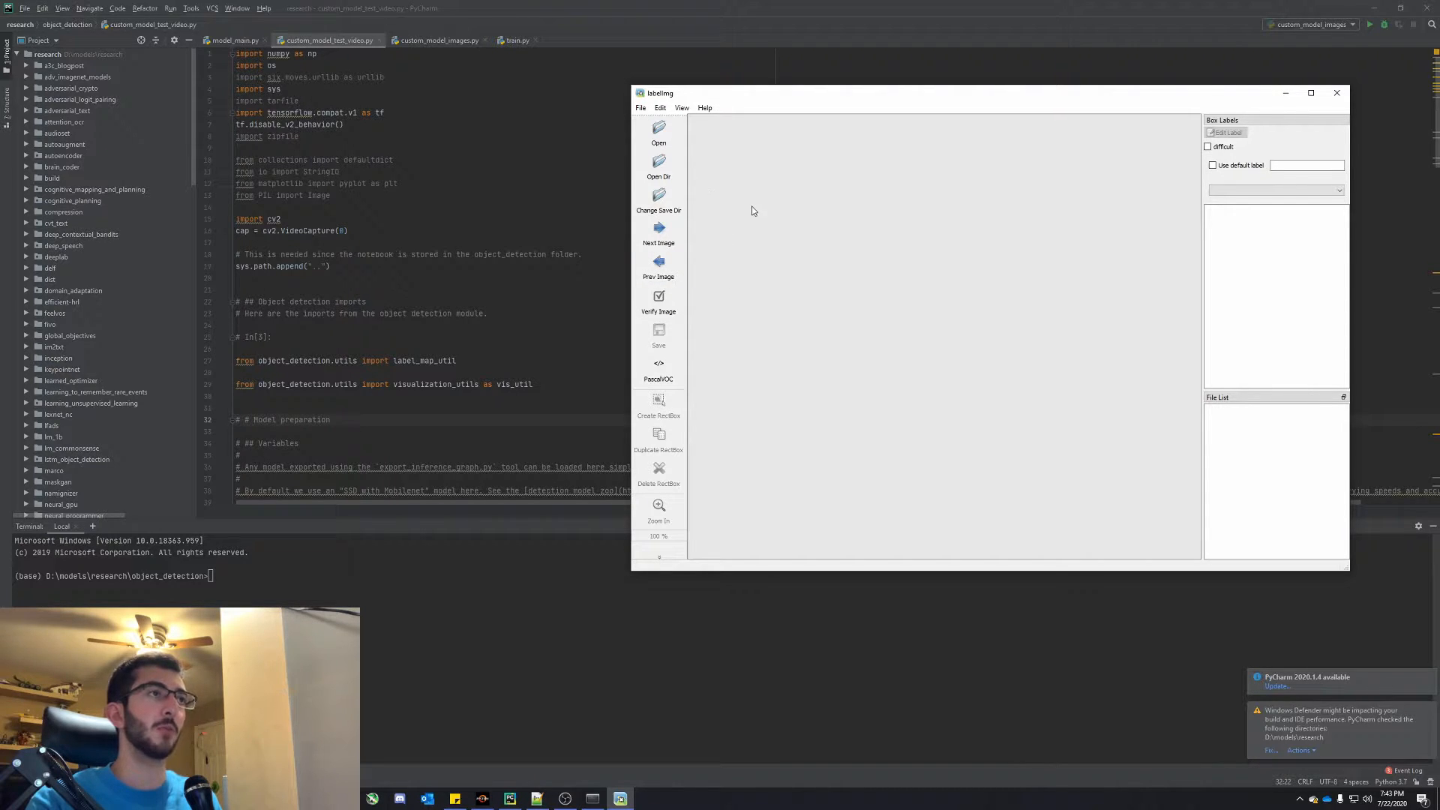
- Load D:\knight-detection\images as the labelImg image directory
{"action": "left_click", "coordinate": [659, 171]}
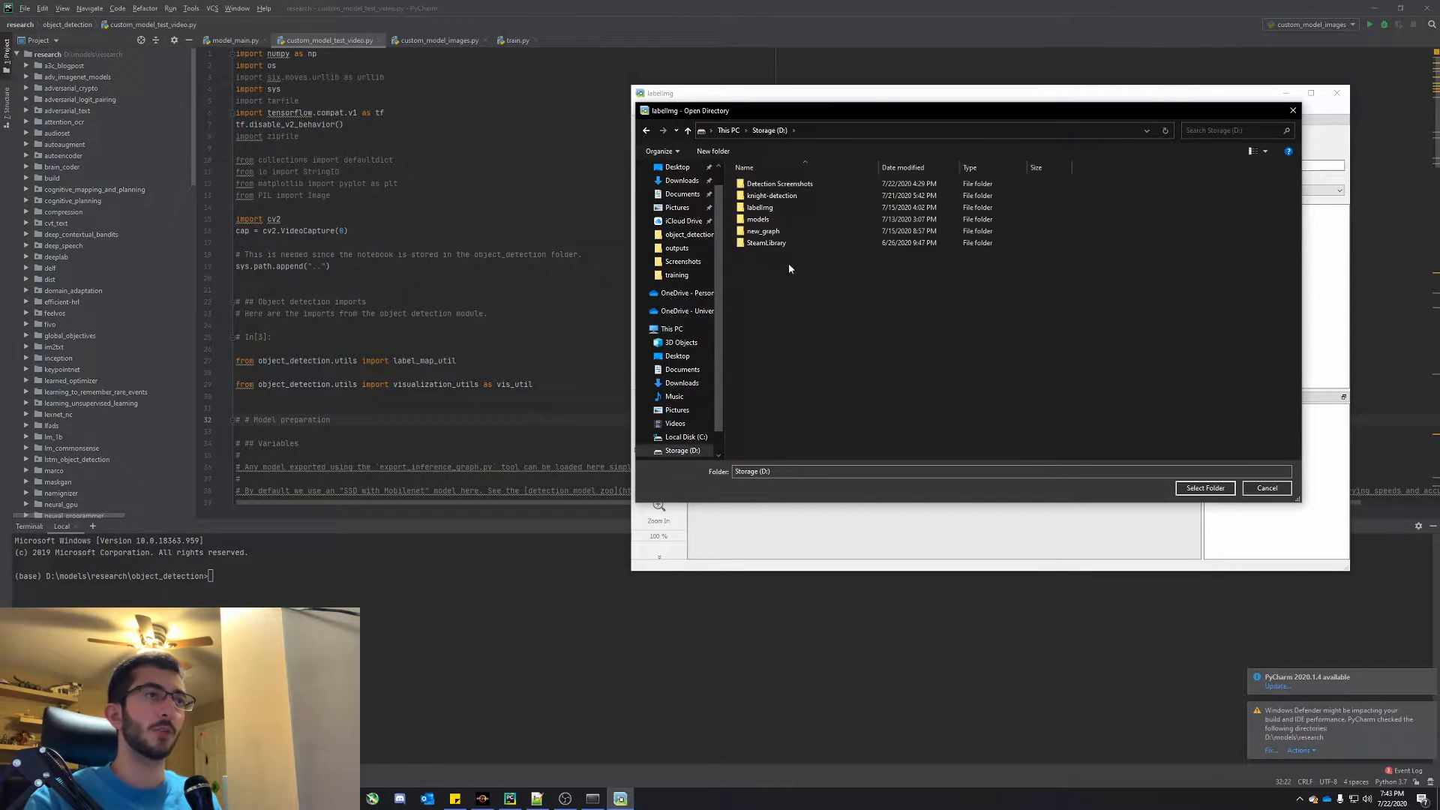
{"action": "double_click", "coordinate": [771, 195]}
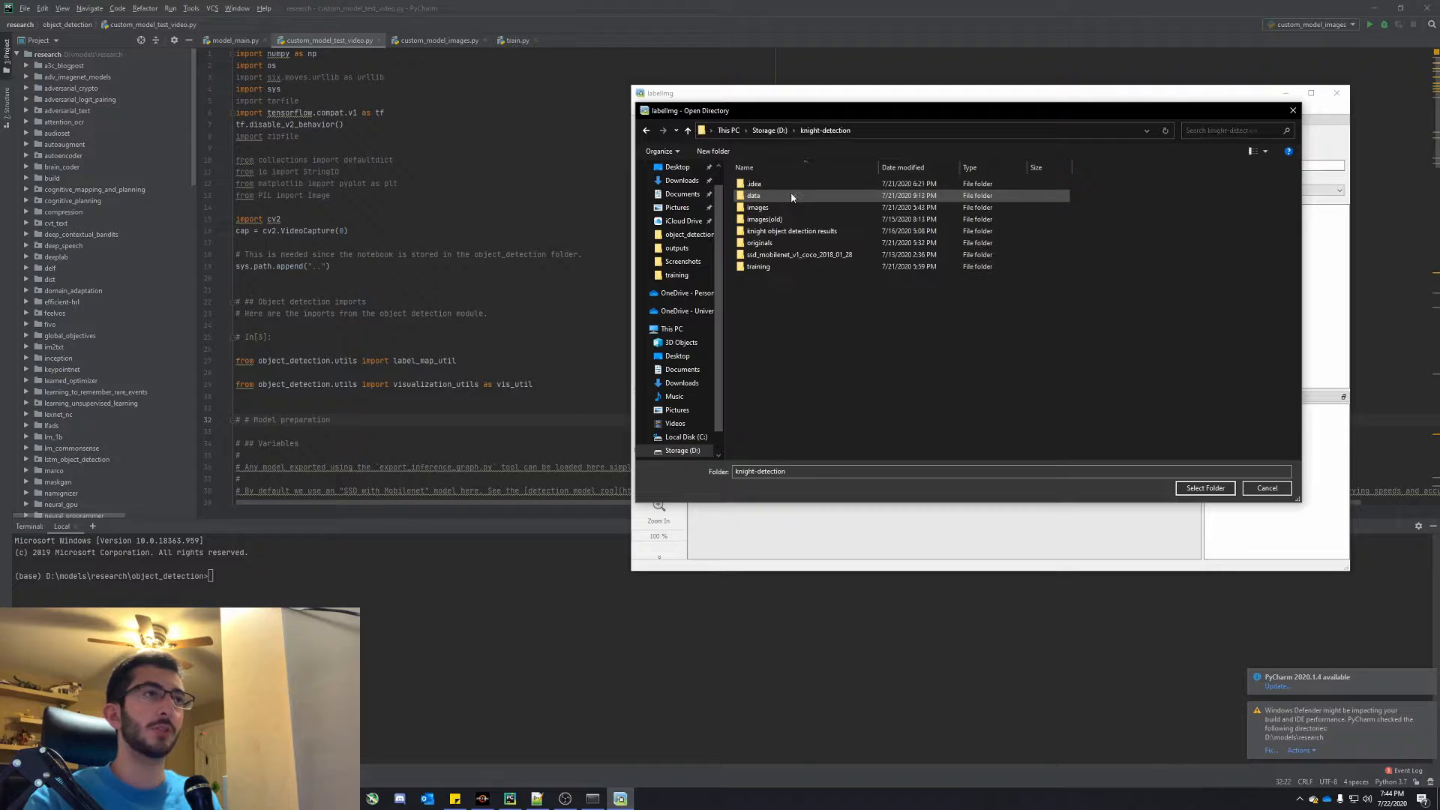
{"action": "left_click", "coordinate": [757, 207]}
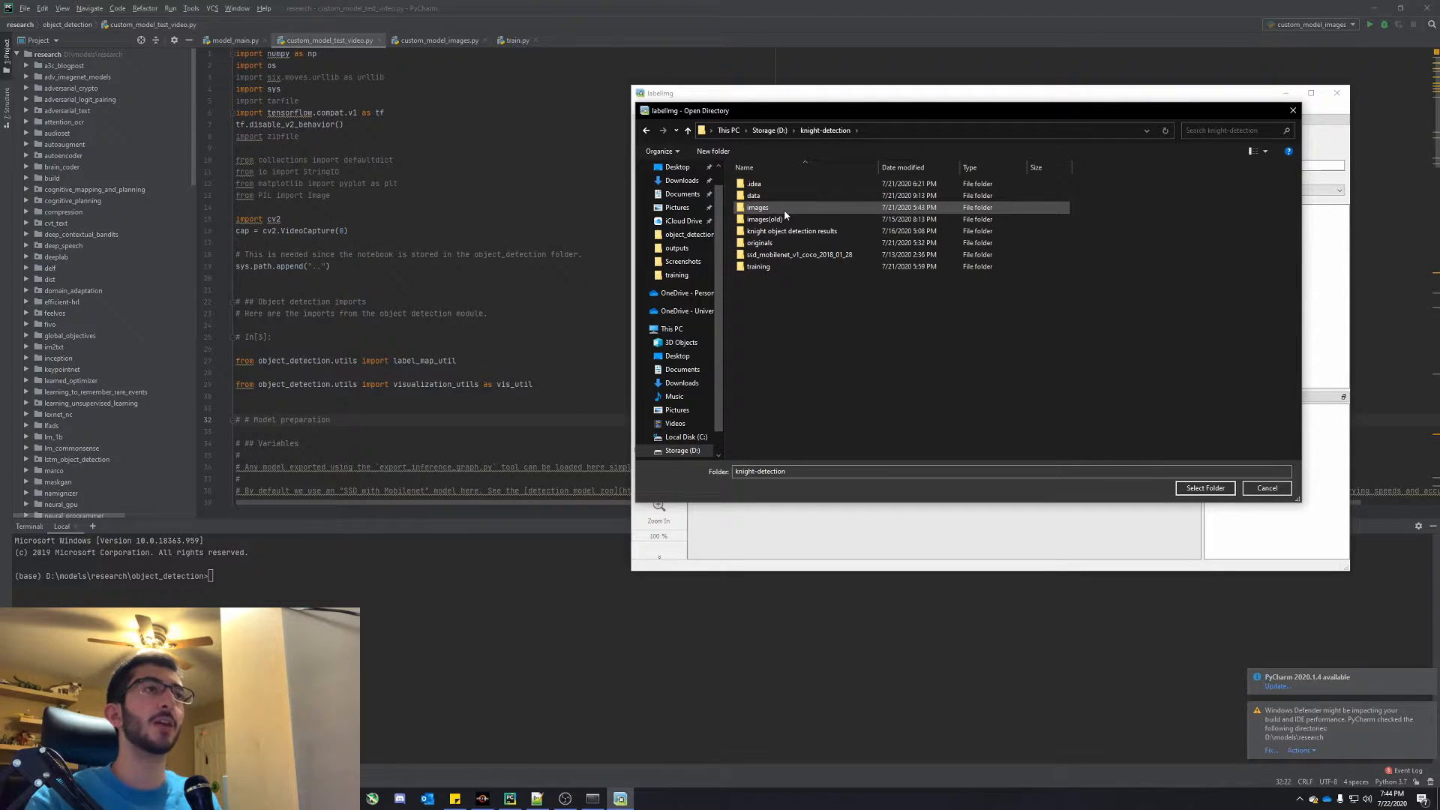
{"action": "double_click", "coordinate": [756, 207]}
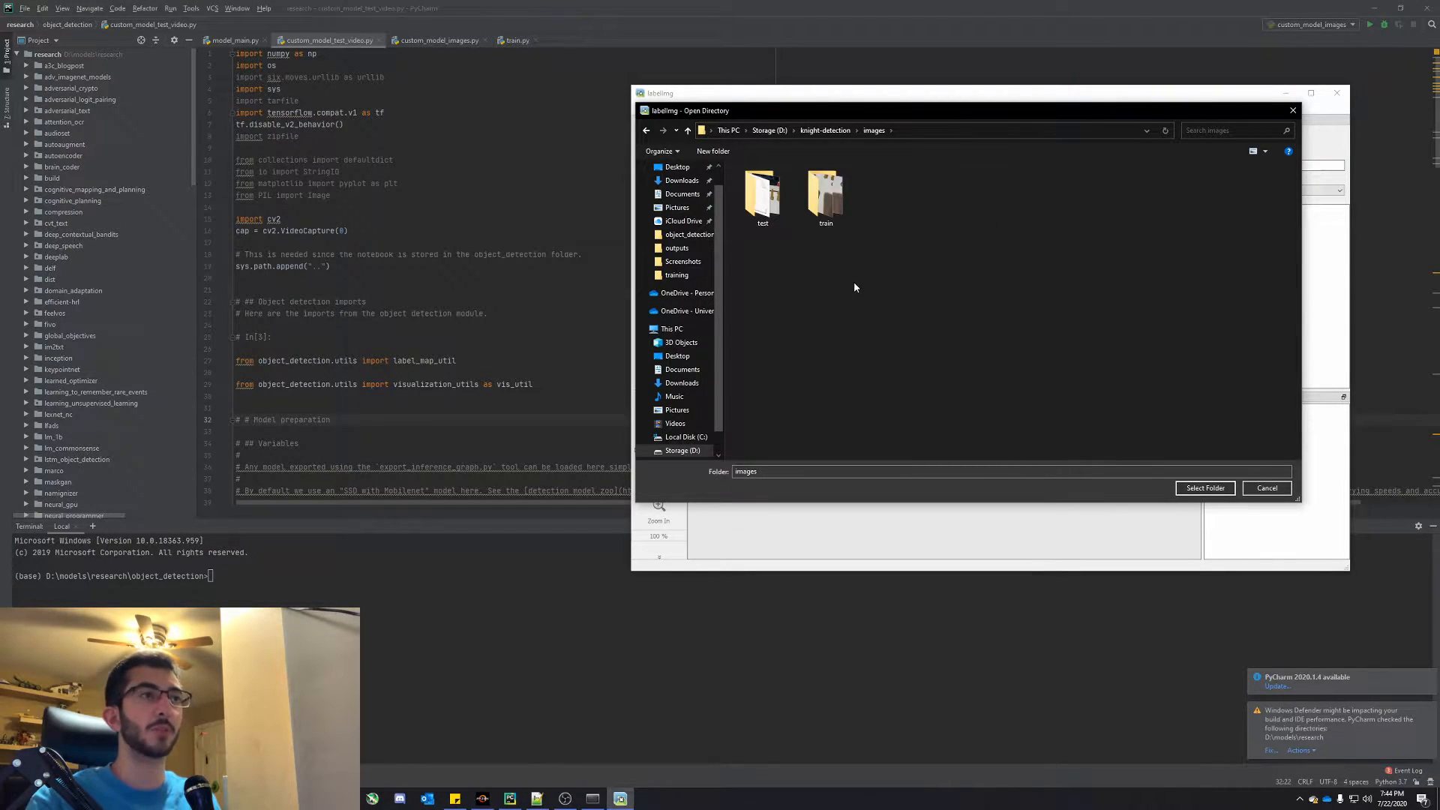
{"action": "left_click", "coordinate": [1204, 487]}
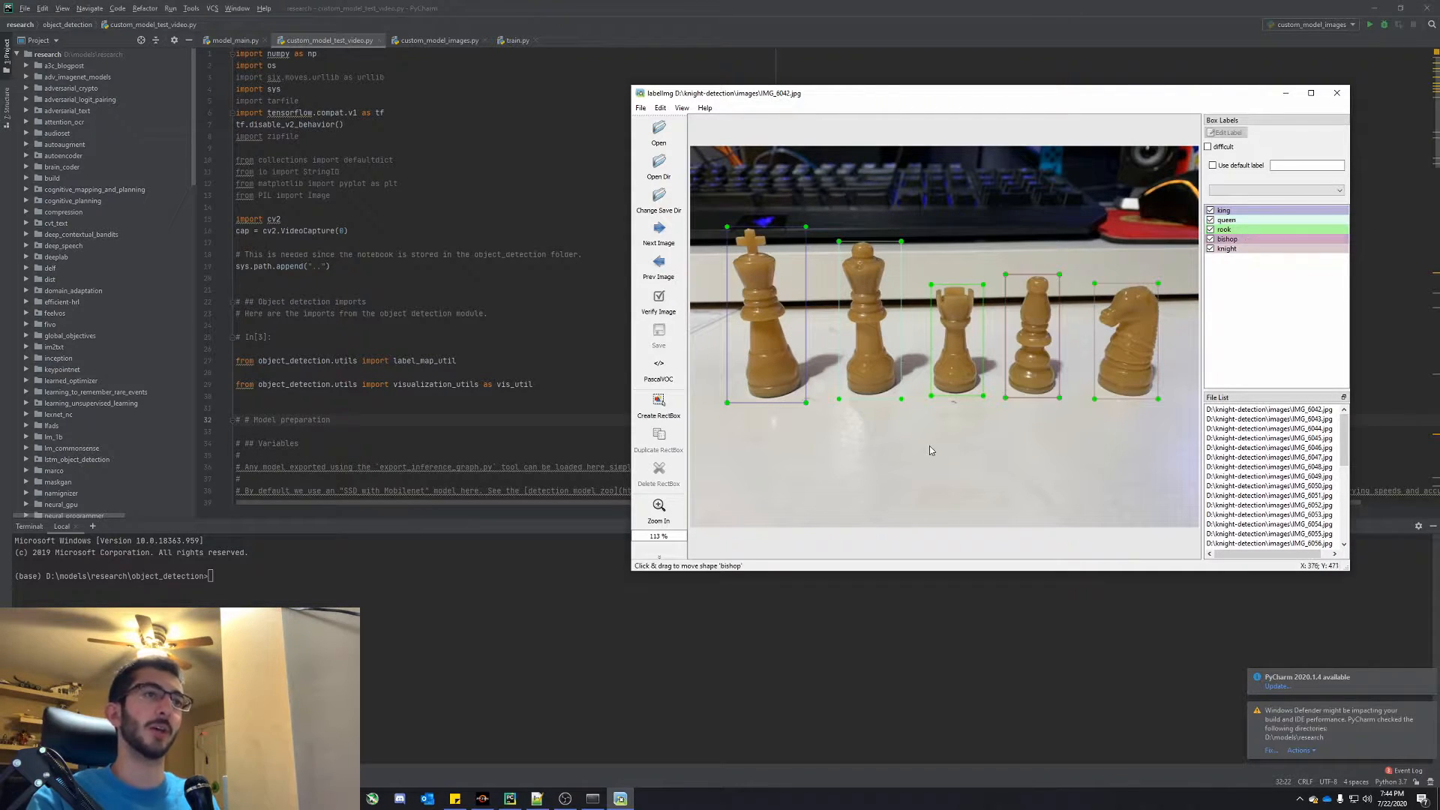
{"action": "mouse_move", "coordinate": [1061, 256]}
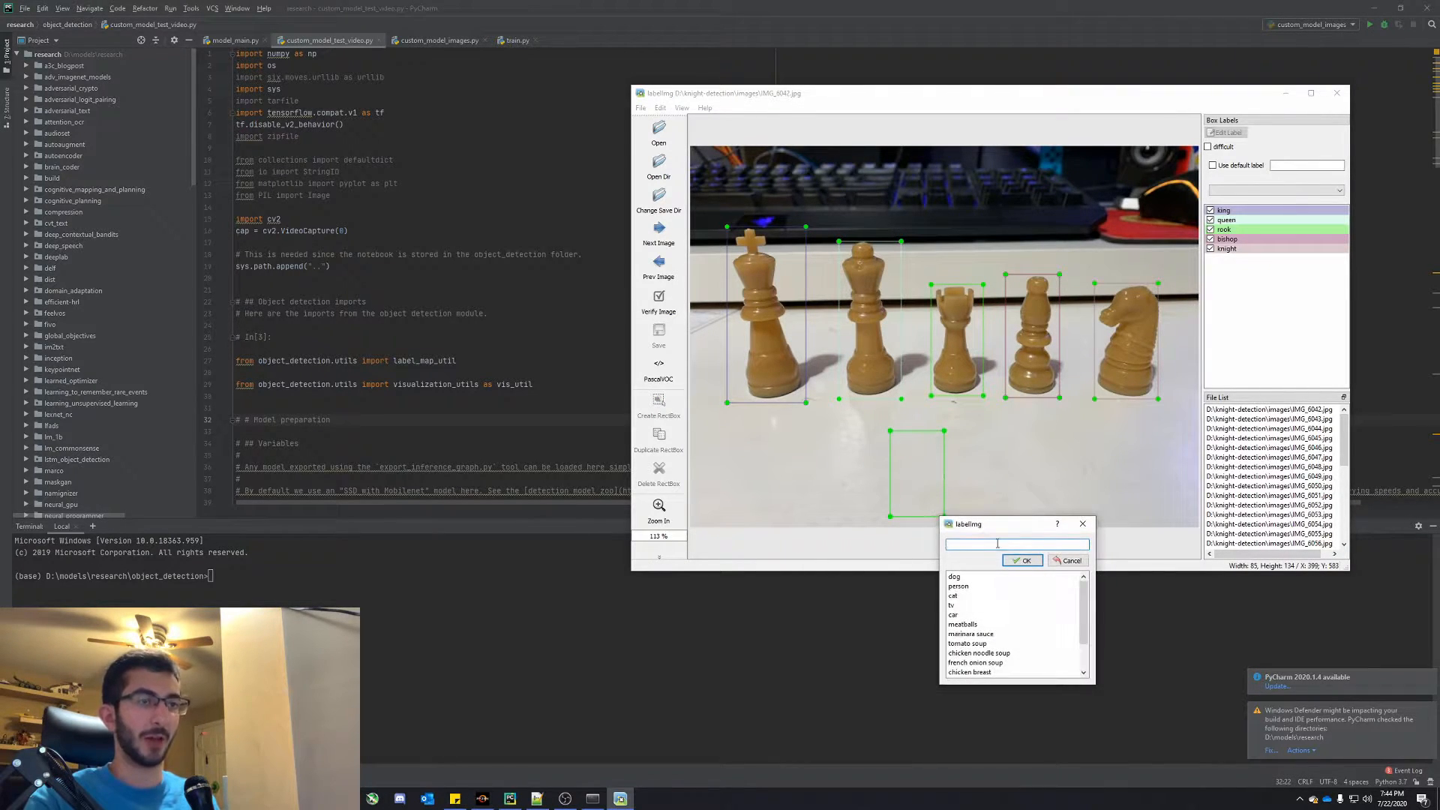
- Label the newly drawn box on IMG_6042.jpg as 'pawn'
{"action": "type", "text": "pawn"}
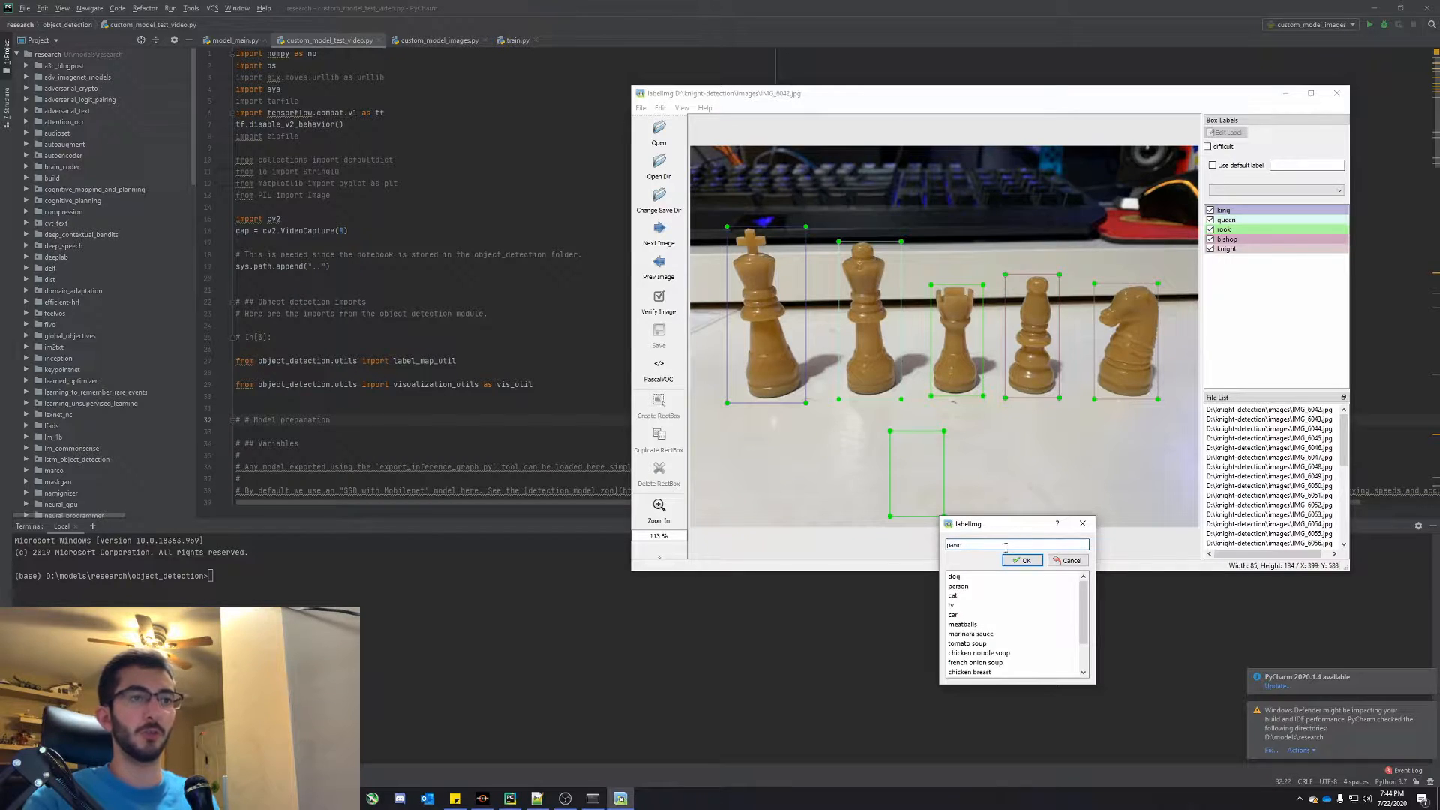
{"action": "left_click", "coordinate": [1021, 559]}
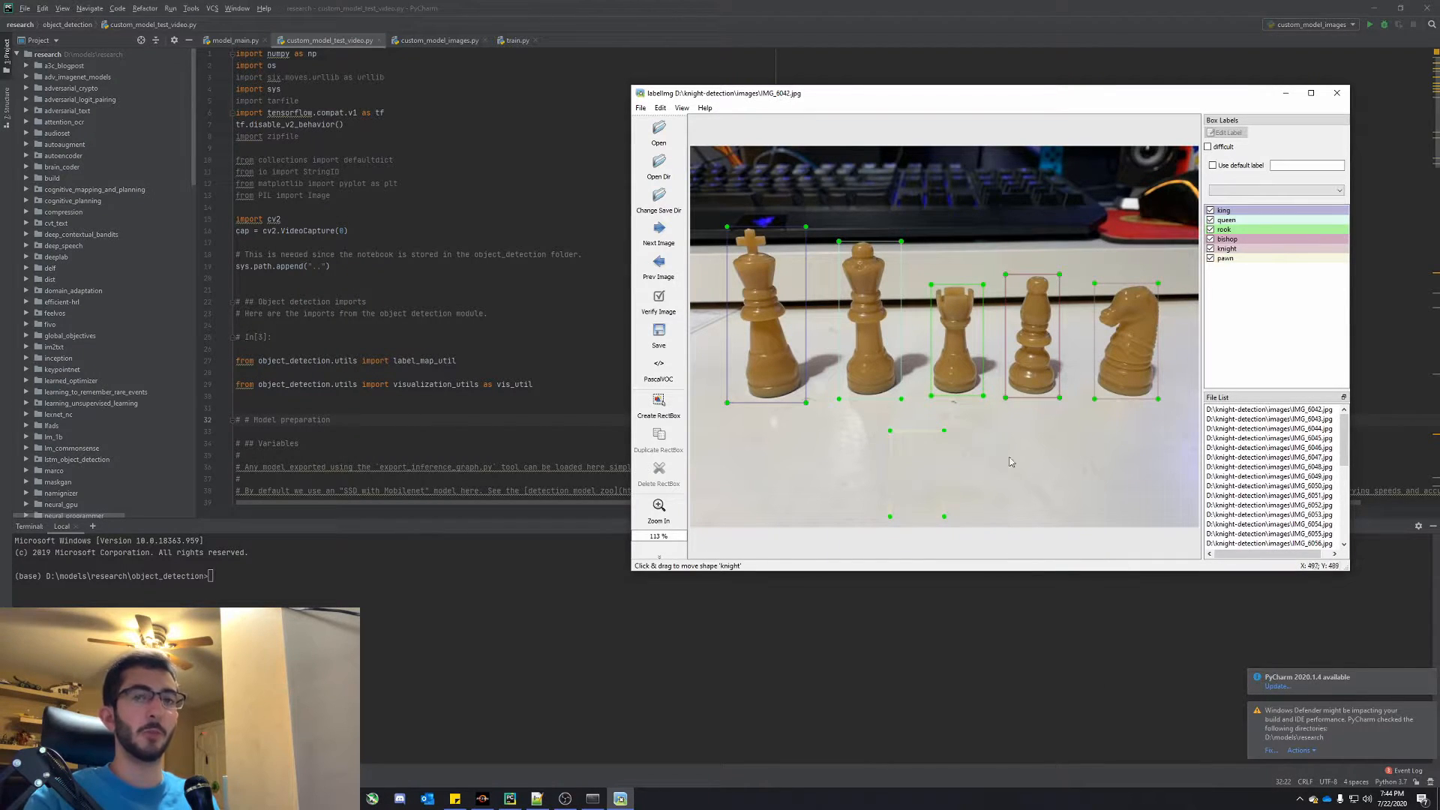
- Remove the pawn box from IMG_6042.jpg without saving the change
{"action": "left_click", "coordinate": [954, 341]}
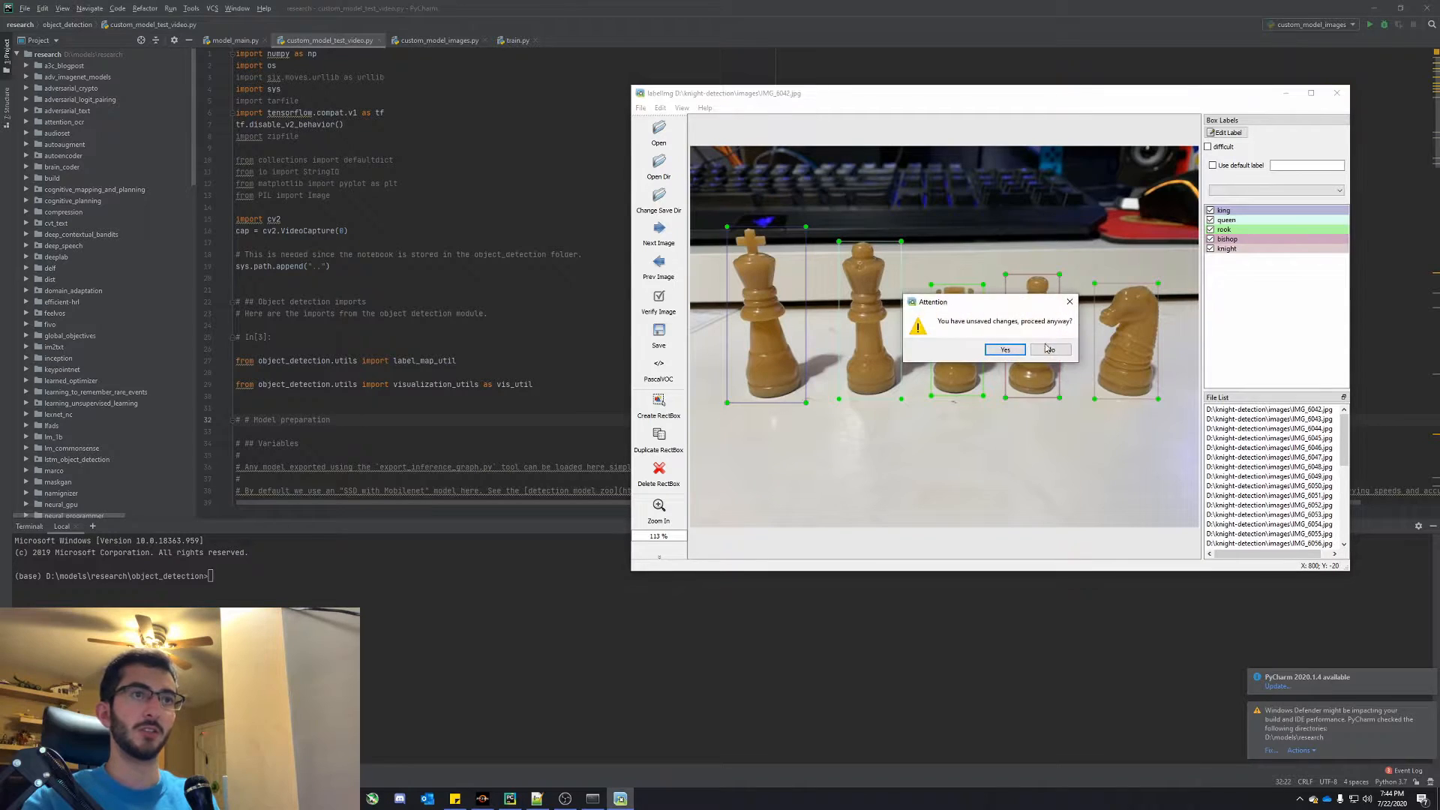
{"action": "left_click", "coordinate": [1003, 350]}
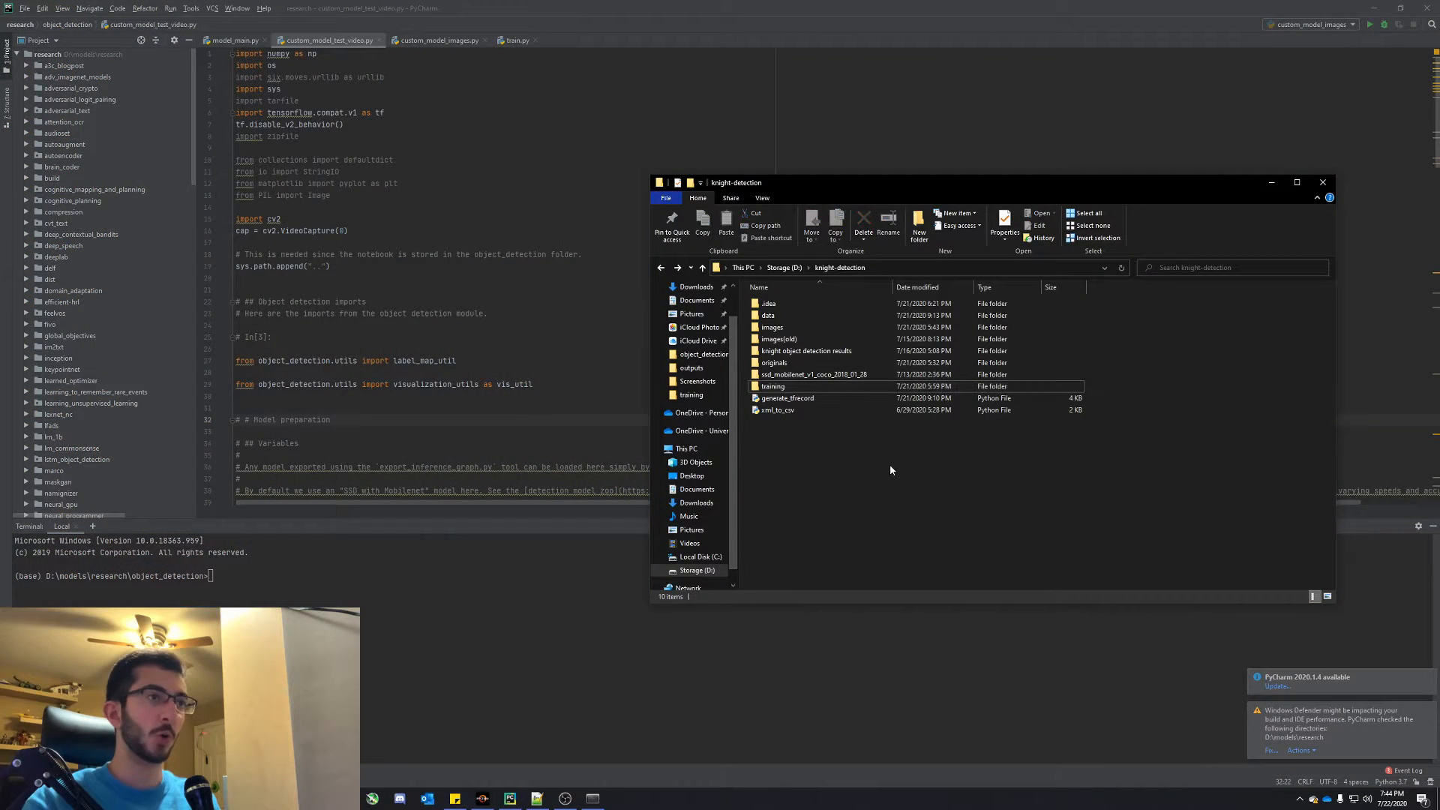
- Open generate_tfrecord.py from the knight-detection folder in Notepad++
{"action": "left_click", "coordinate": [785, 398]}
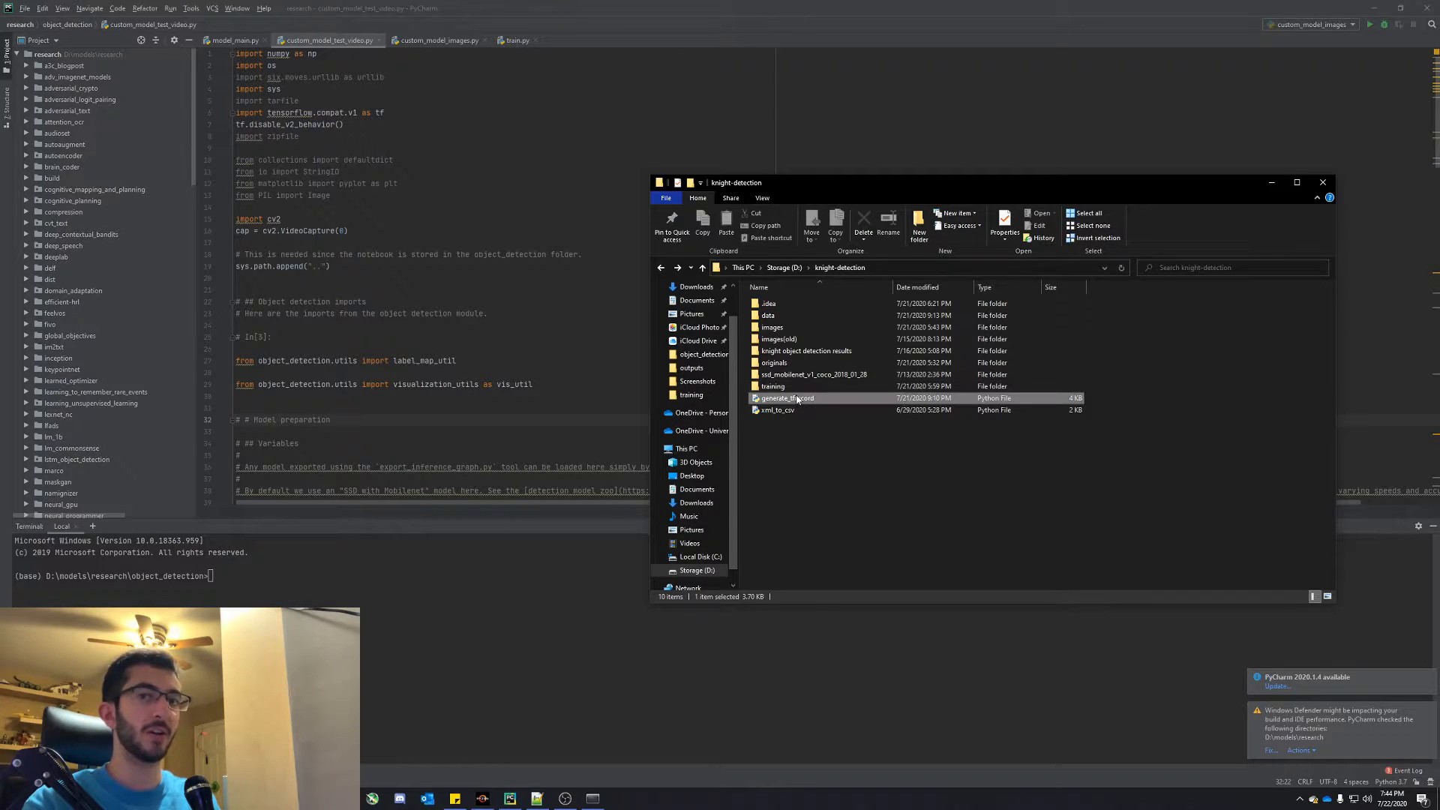
{"action": "double_click", "coordinate": [783, 398]}
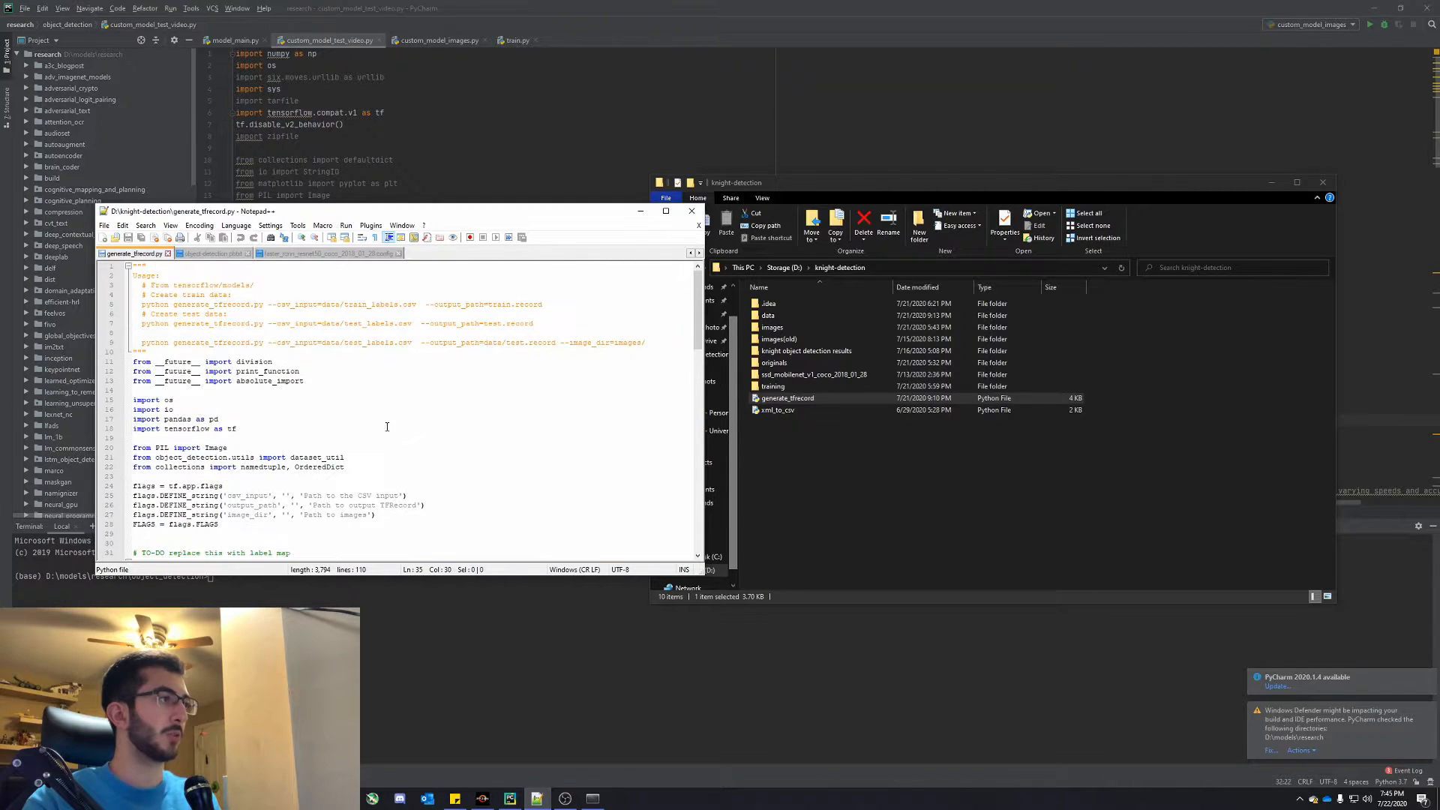
- Review class_text_to_int, then view the five-class object-detection.pbtxt label map
{"action": "scroll", "scroll_direction": "down", "scroll_amount": 3}
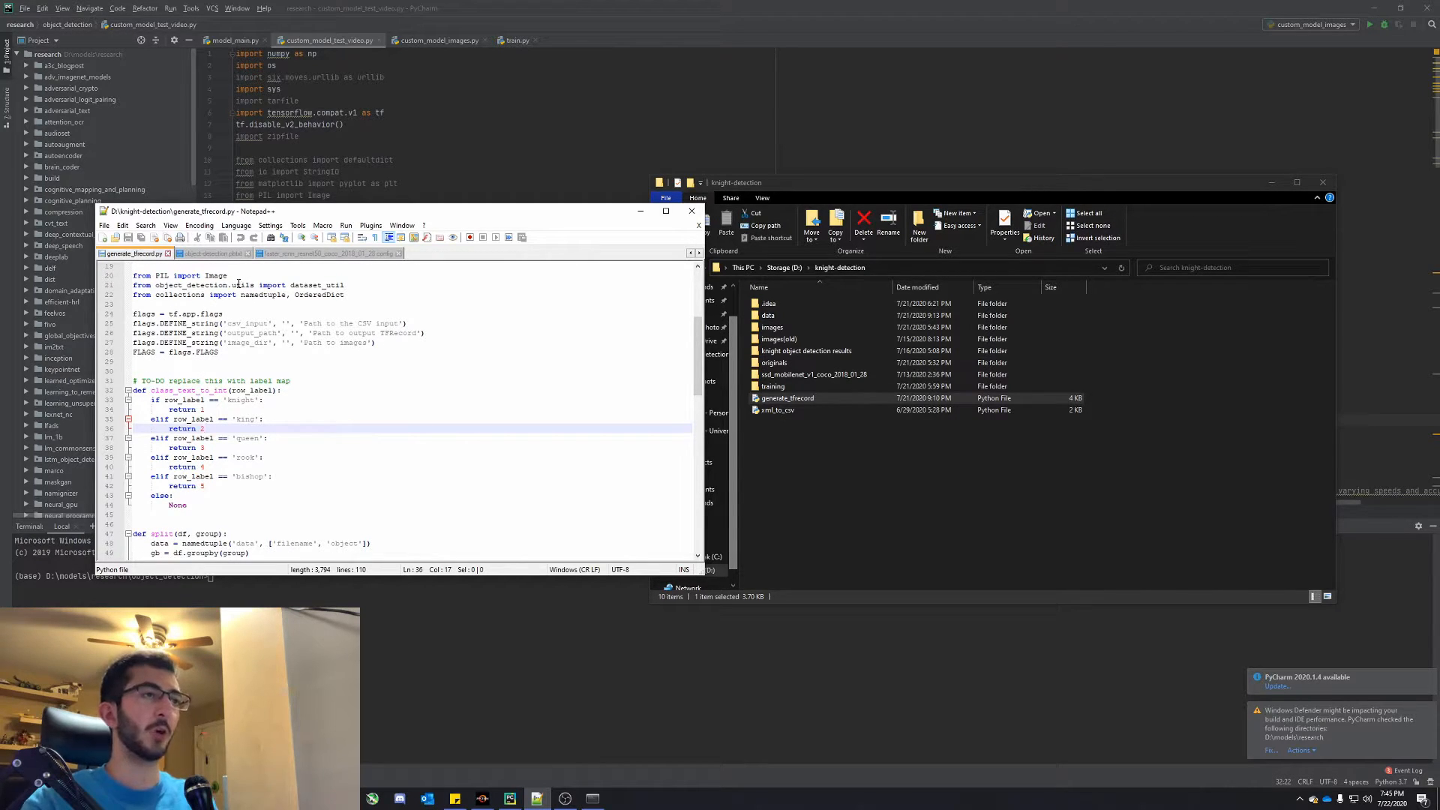
{"action": "left_click", "coordinate": [212, 252]}
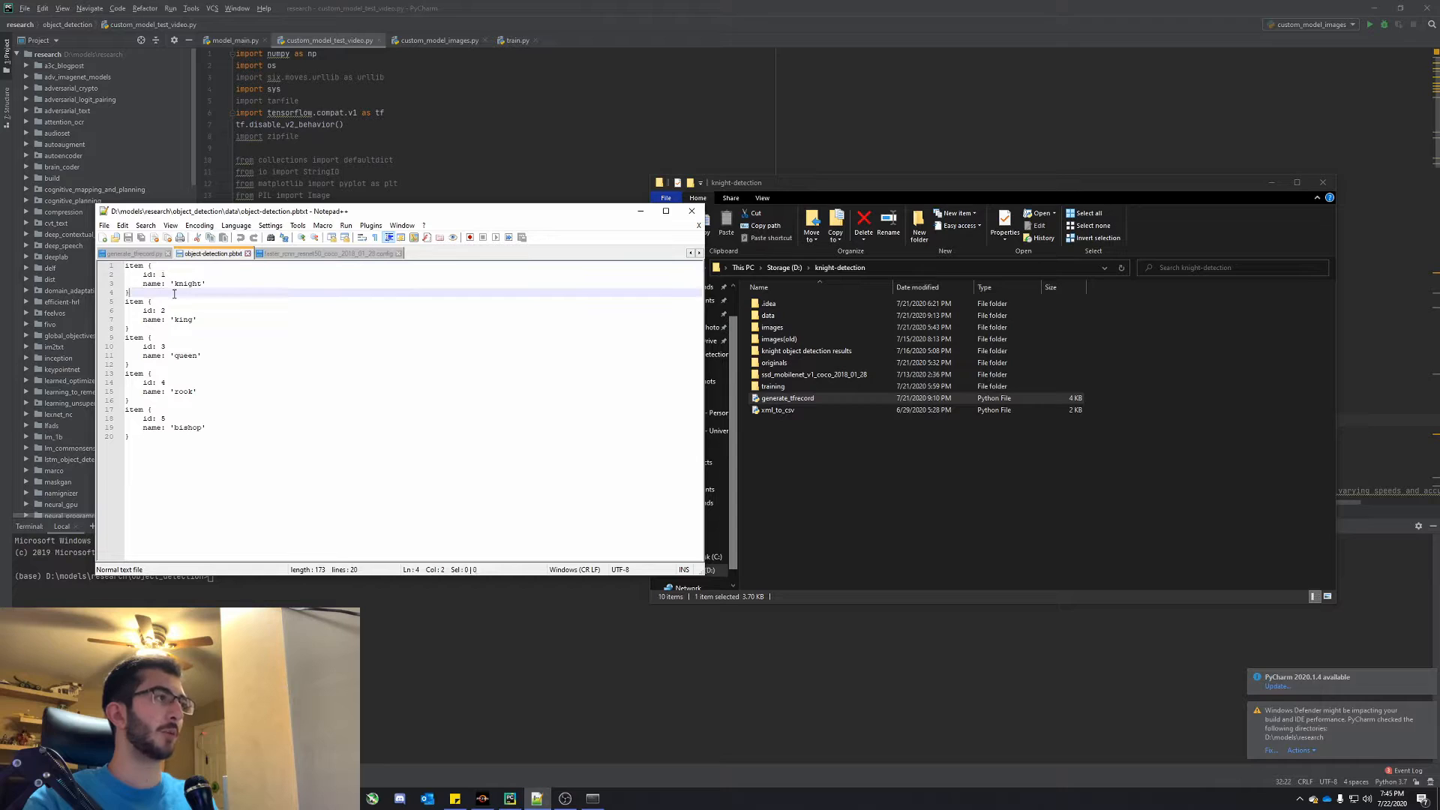
- Inspect the pbtxt label map listing knight, king, queen, rook and bishop
{"action": "left_click", "coordinate": [161, 311]}
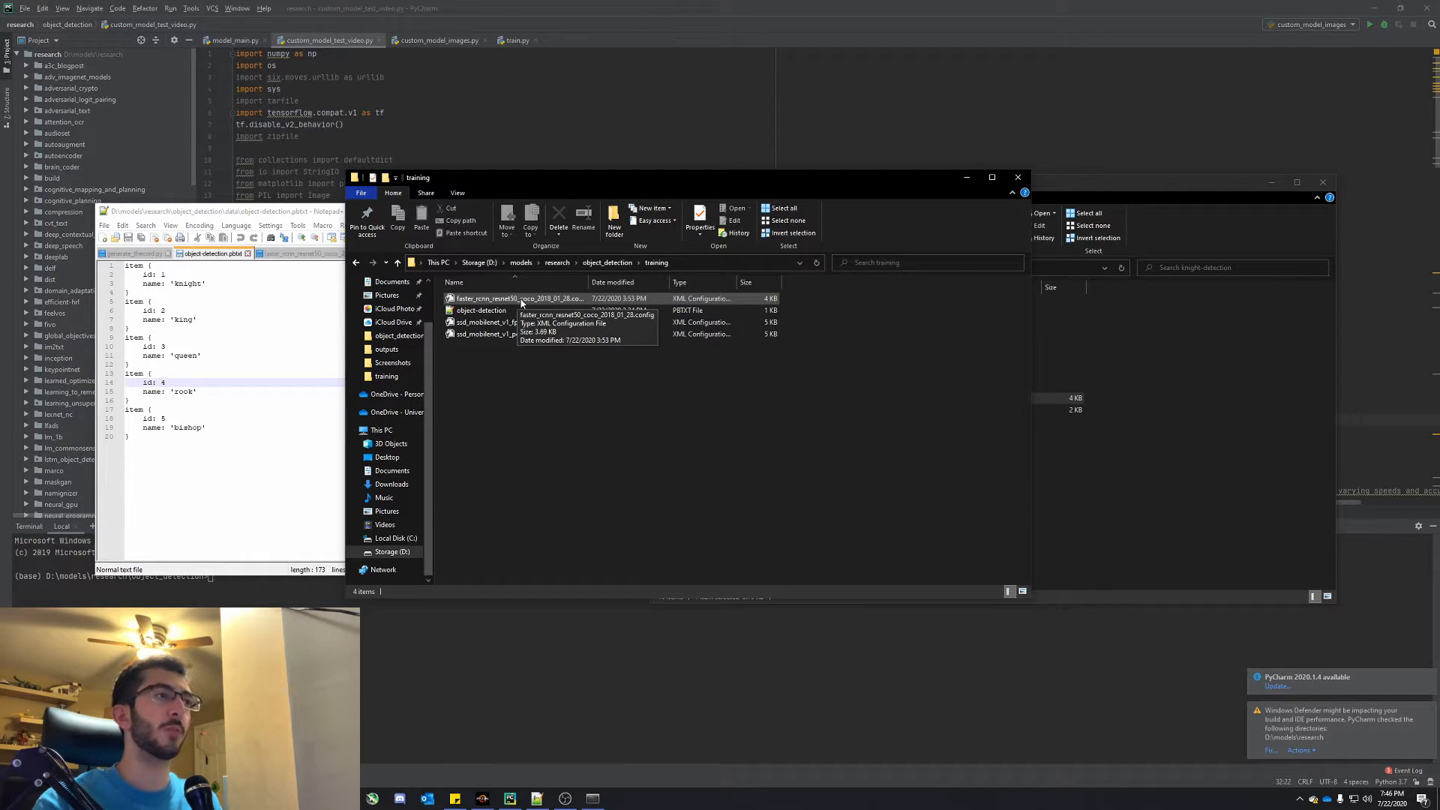
- Open the faster_rcnn_resnet50 config from the training folder
{"action": "left_click", "coordinate": [515, 299]}
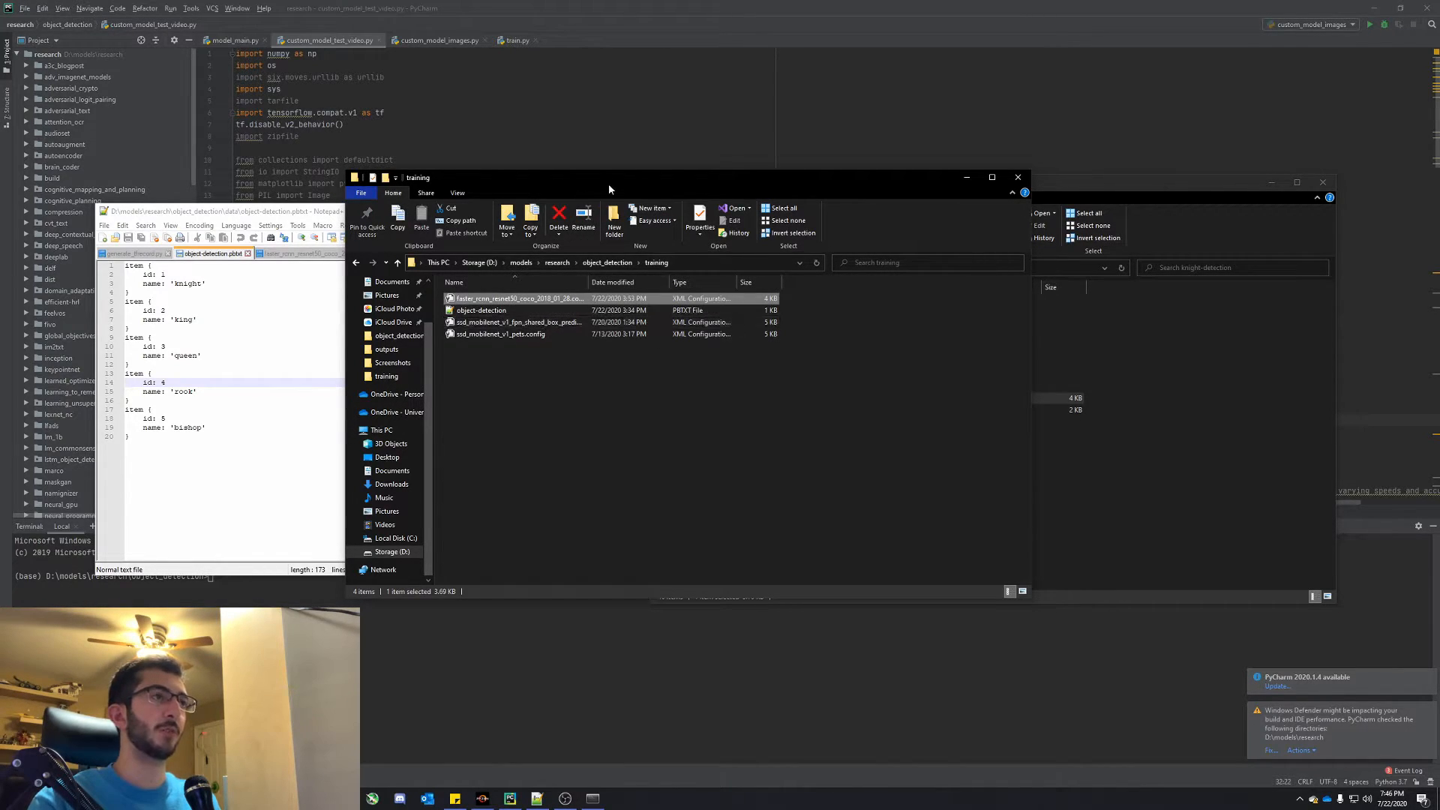
{"action": "double_click", "coordinate": [515, 297]}
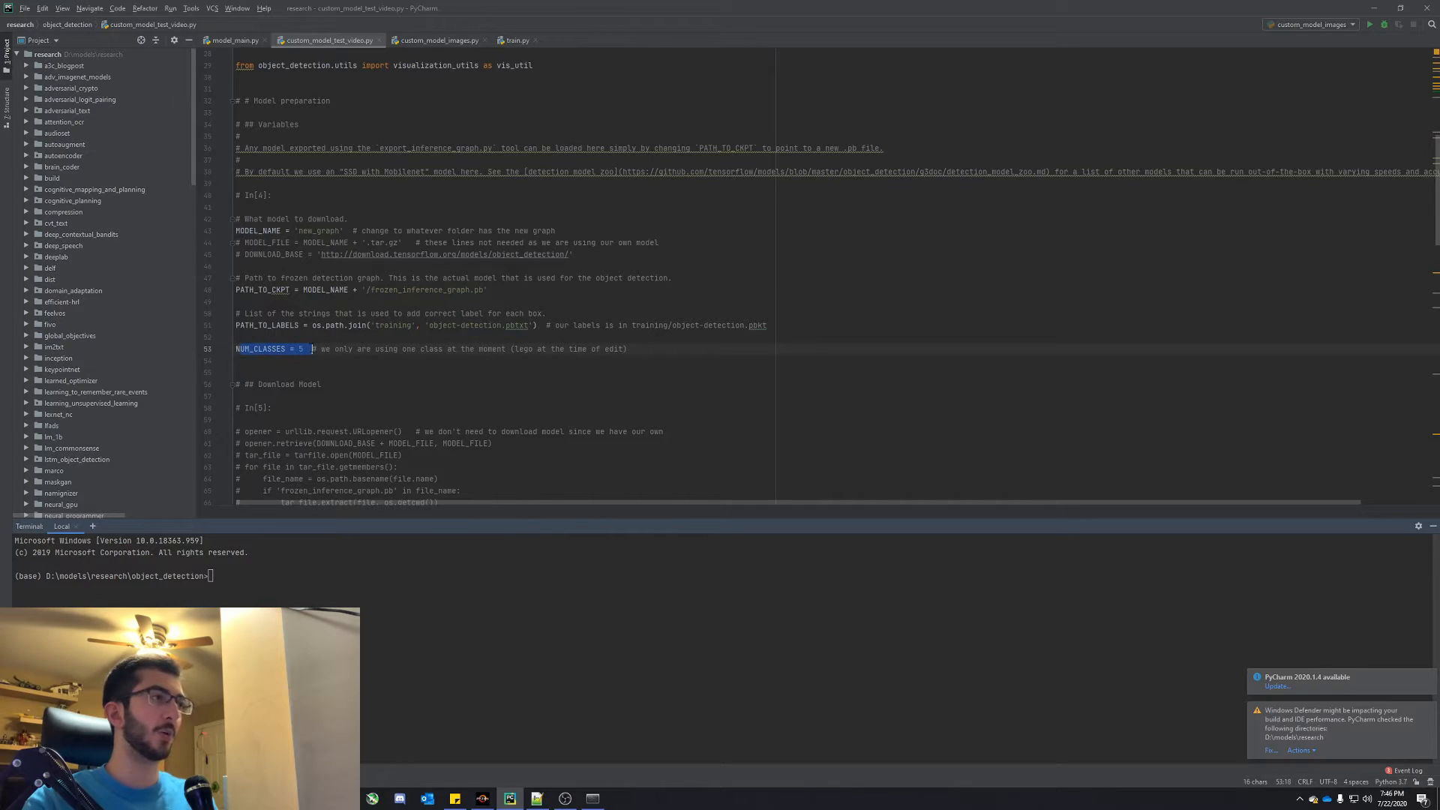
- Check that custom_model_images.py and custom_model_test_video.py both set NUM_CLASSES = 5
{"action": "left_click", "coordinate": [312, 349]}
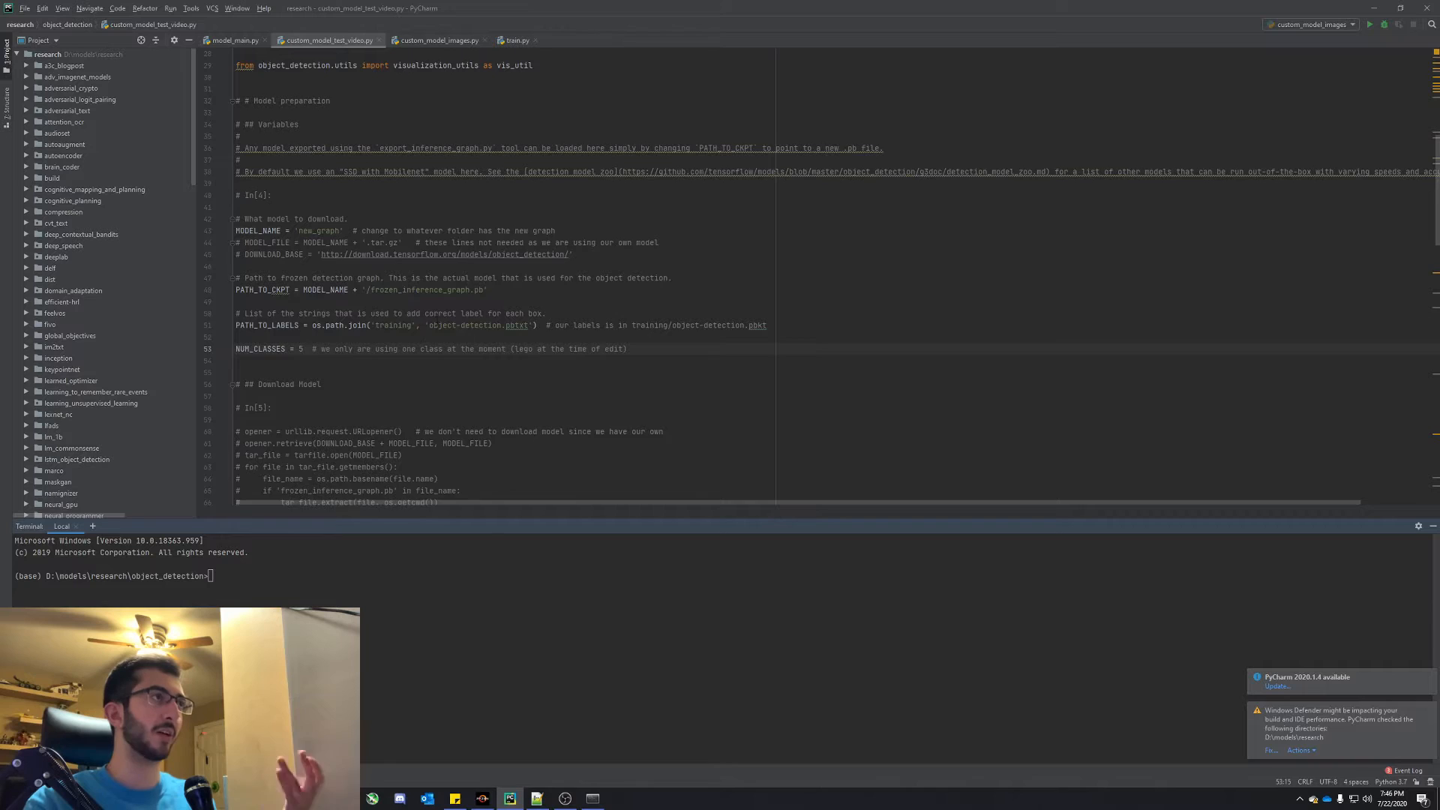
{"action": "left_click", "coordinate": [437, 39]}
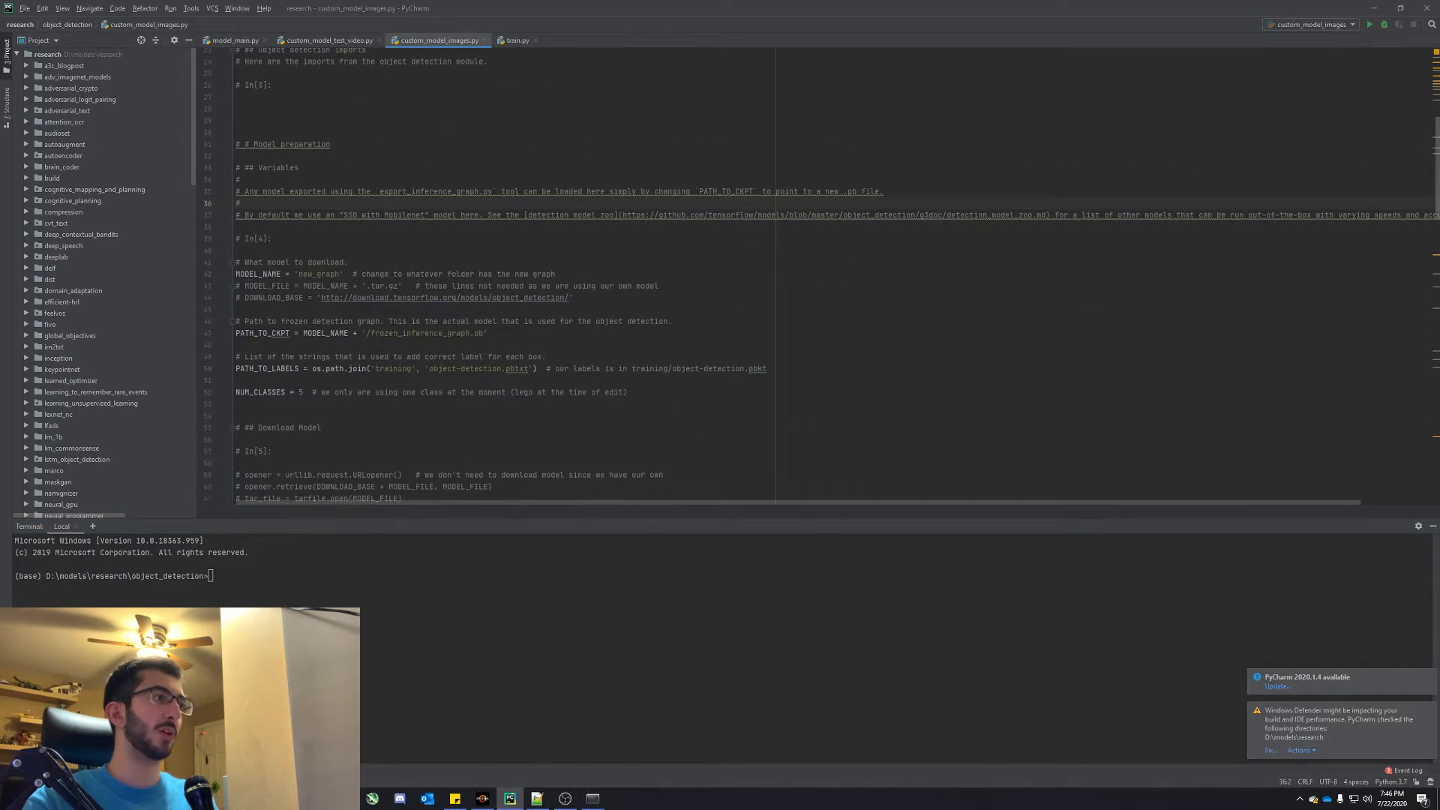
{"action": "left_click", "coordinate": [326, 39]}
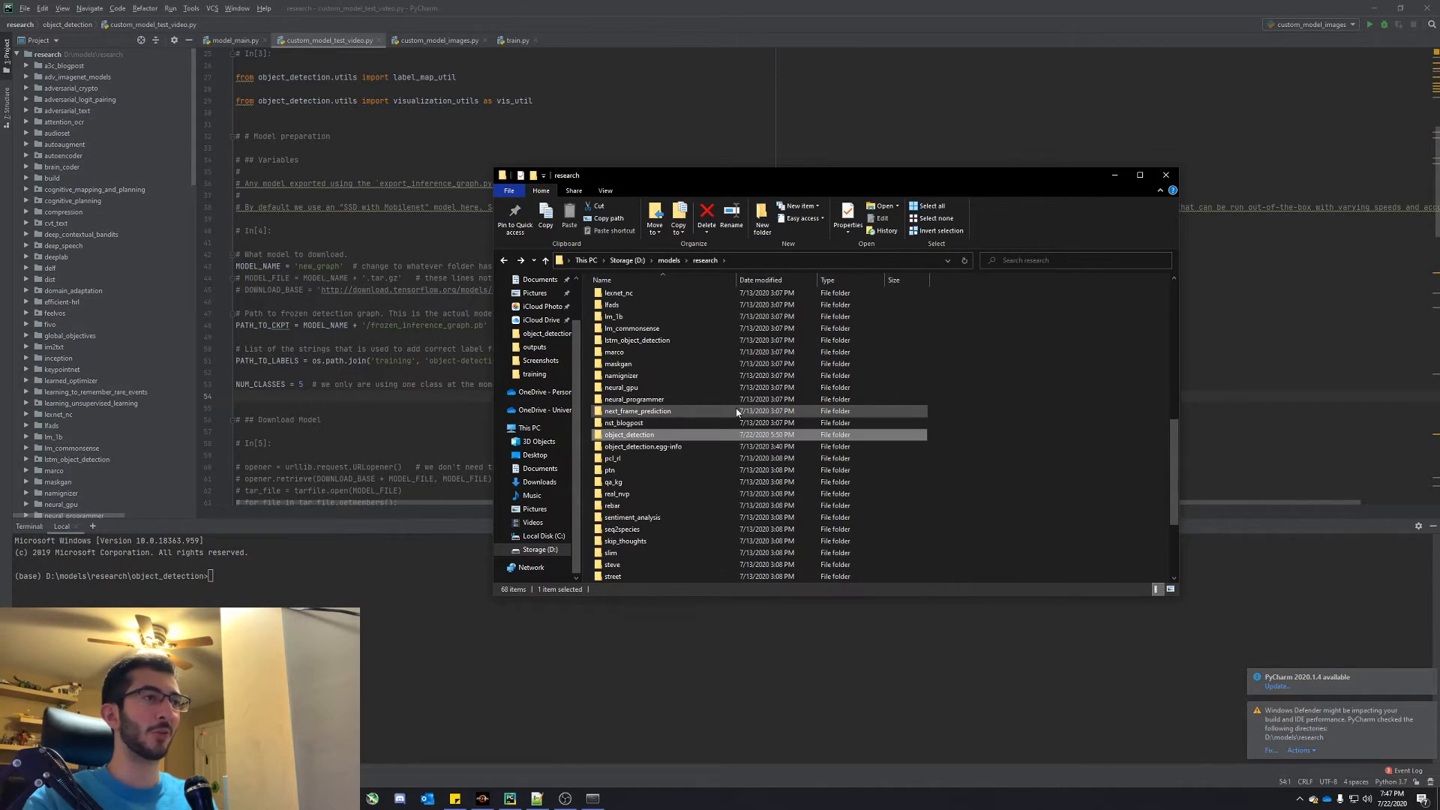
- Open the object_detection folder and the Detection Screenshots folder on D:
{"action": "double_click", "coordinate": [629, 433]}
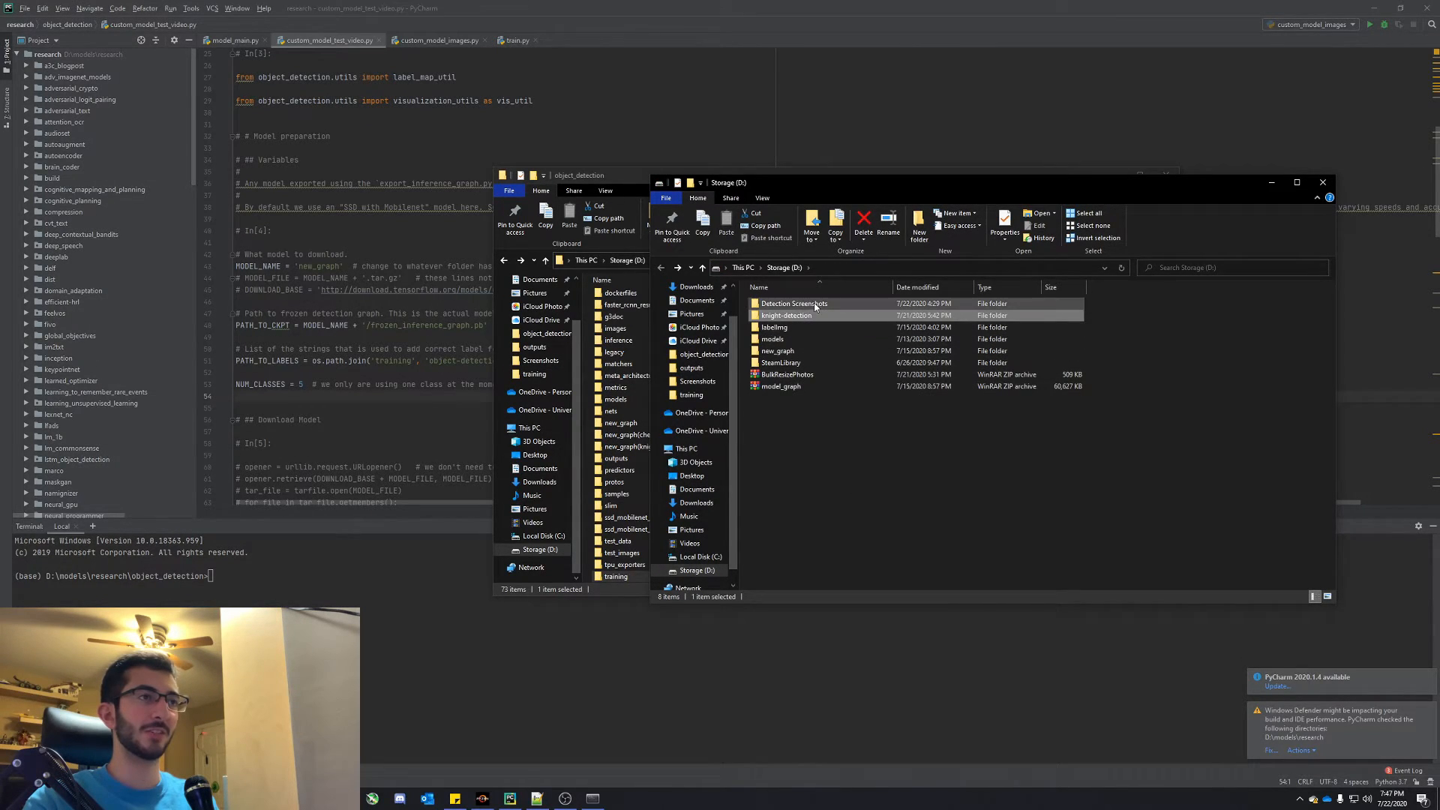
{"action": "double_click", "coordinate": [793, 303]}
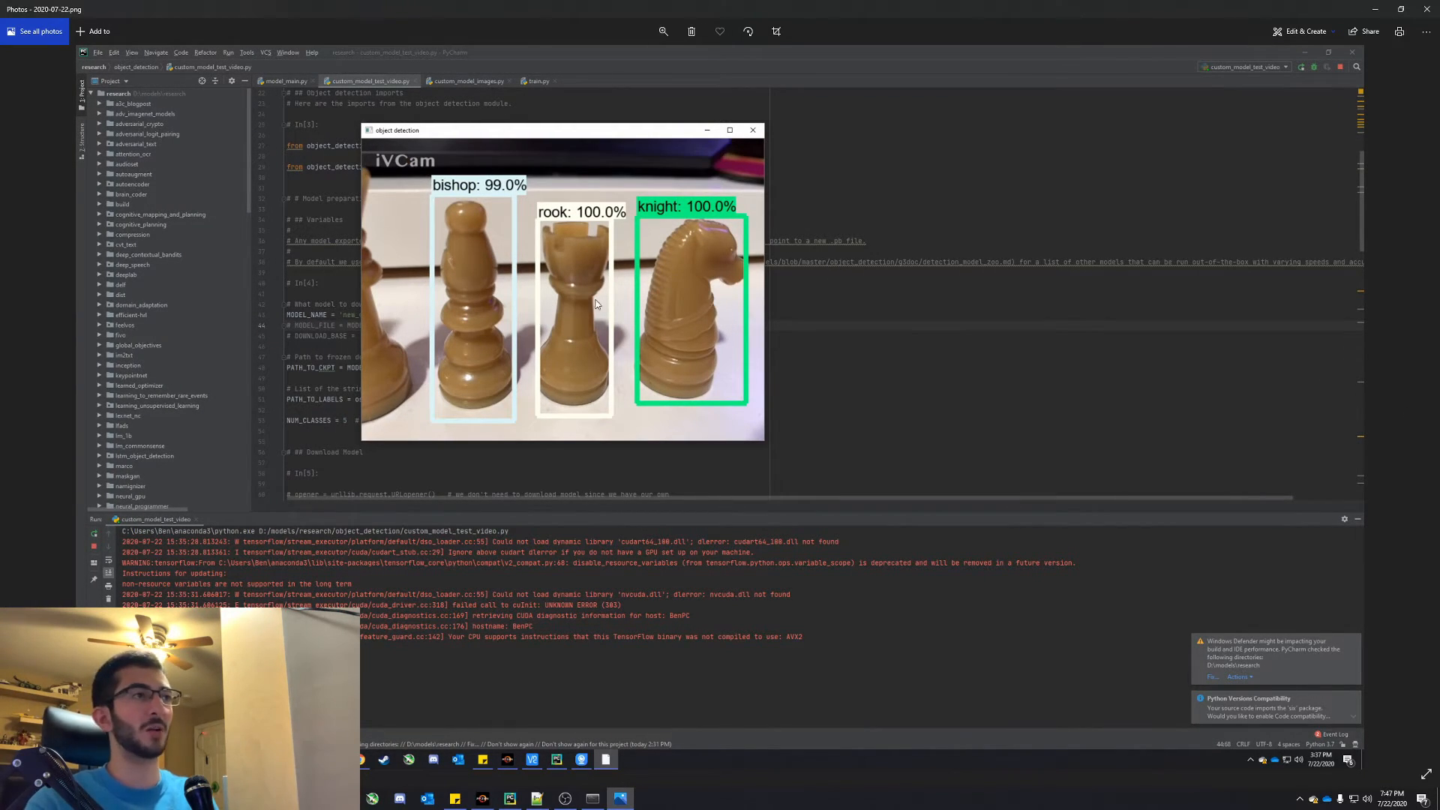
{"action": "mouse_move", "coordinate": [720, 317]}
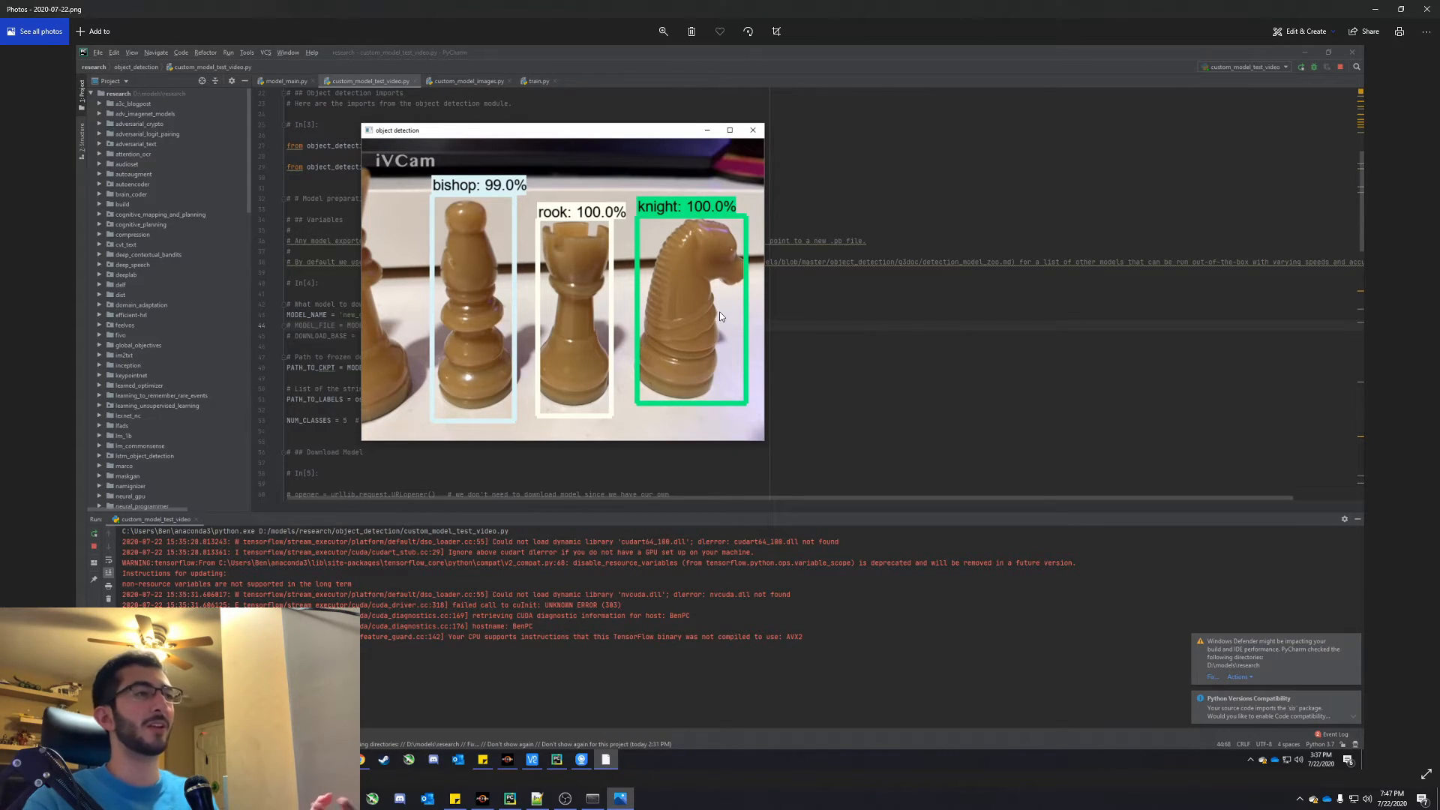
{"action": "mouse_move", "coordinate": [493, 257]}
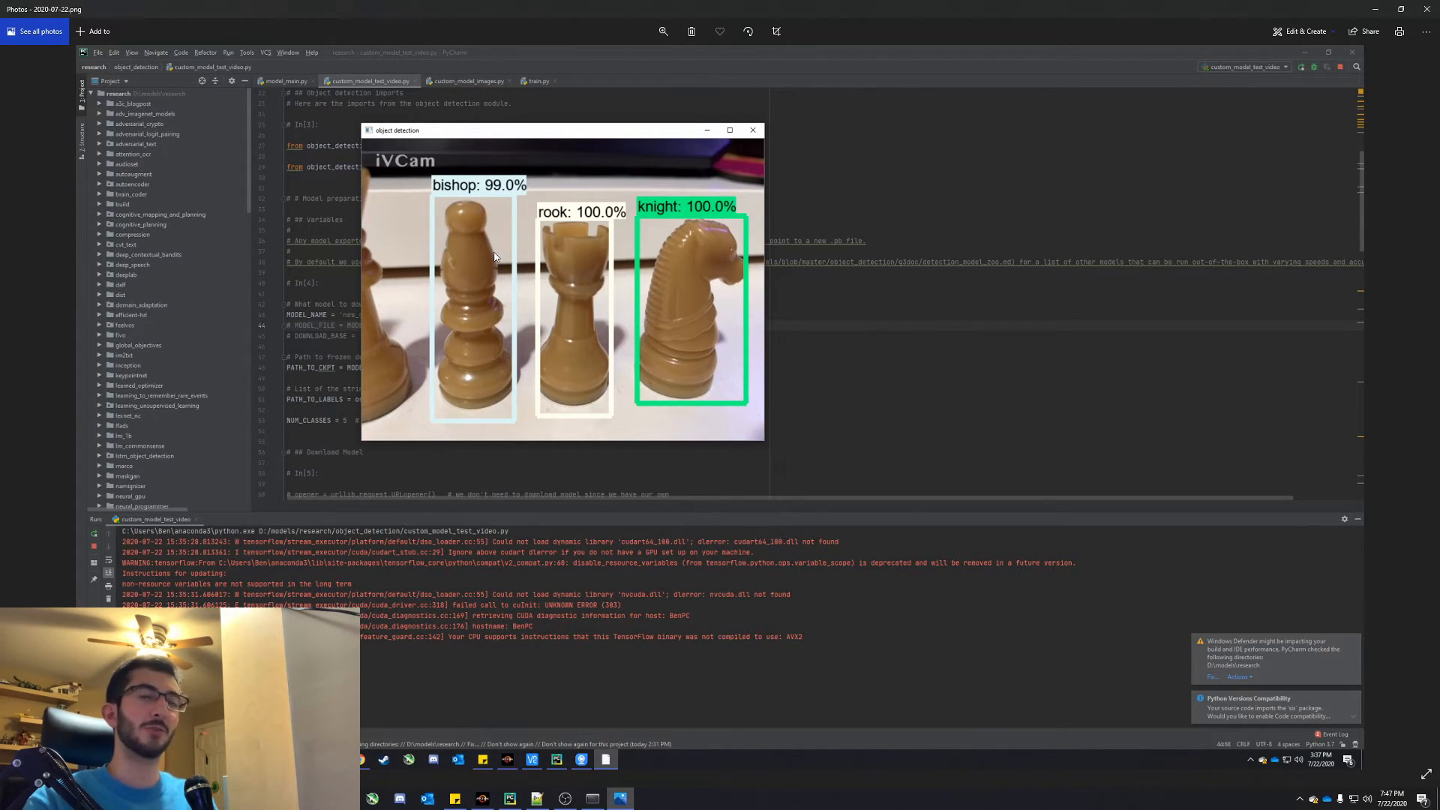